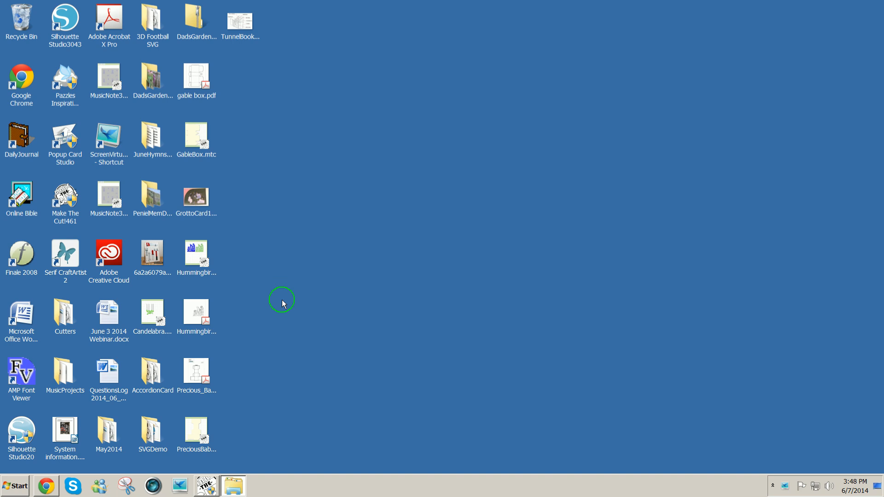
pyautogui.moveTo(220, 410)
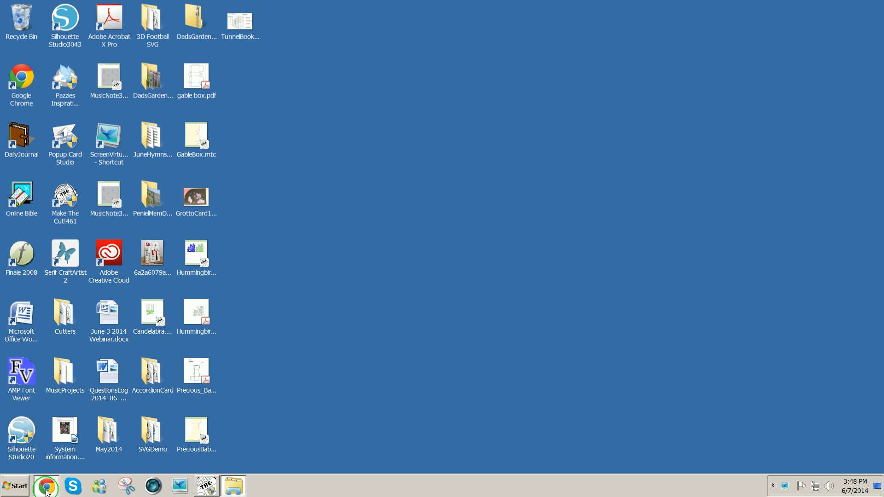
# Open the Google 'coloring pages' search in Chrome and switch to Images results.
pyautogui.click(45, 485)
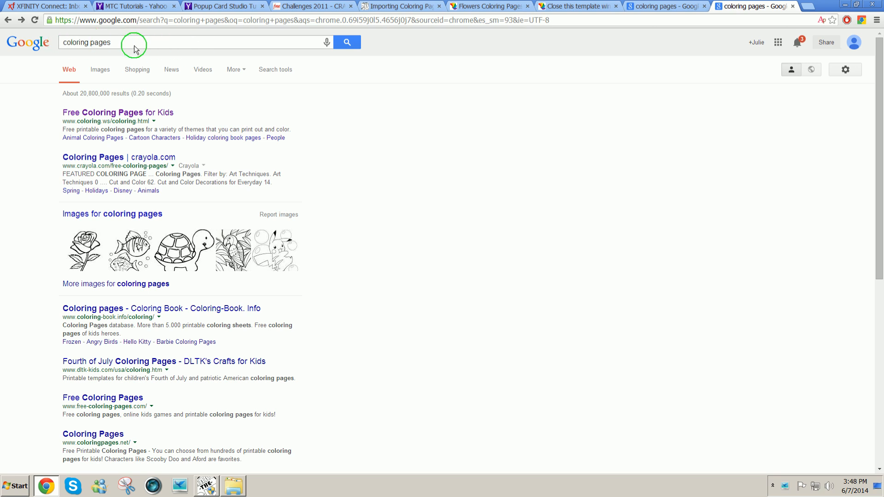
pyautogui.moveTo(223, 41)
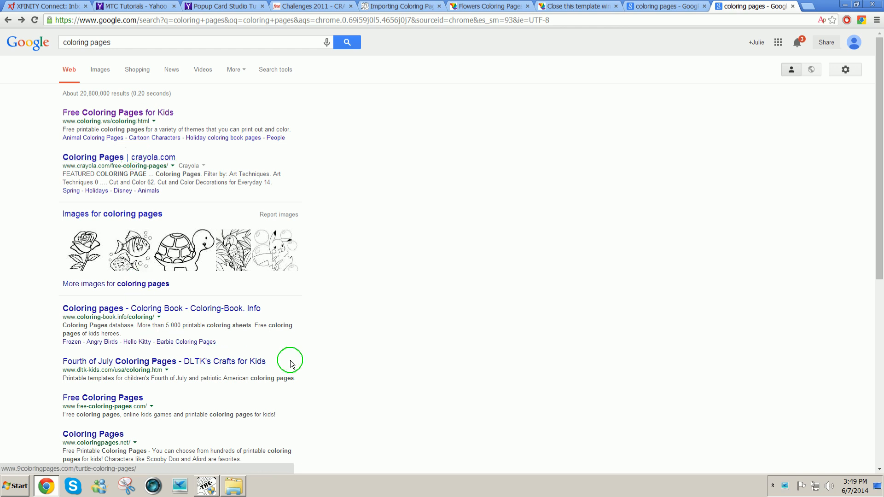
pyautogui.moveTo(401, 275)
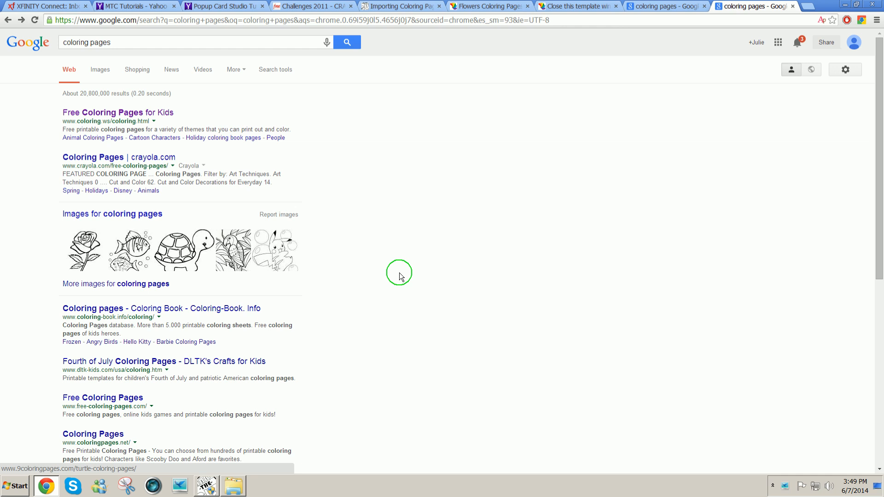
pyautogui.click(102, 70)
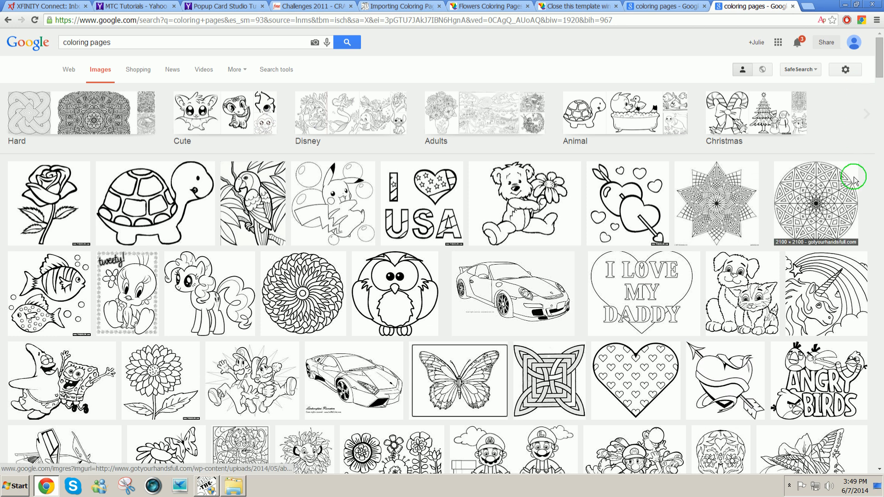
pyautogui.moveTo(875, 81)
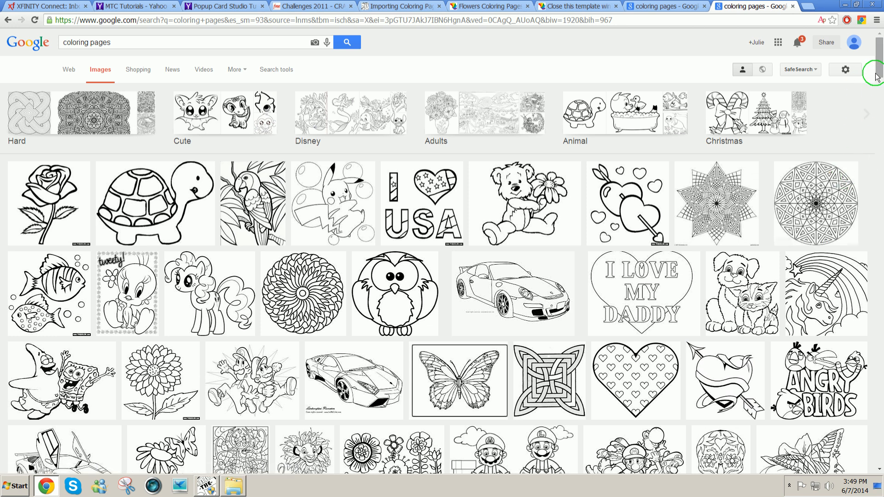
# Open the 9coloringpages.com turtle preview and copy its image to the clipboard.
pyautogui.scroll(-3)
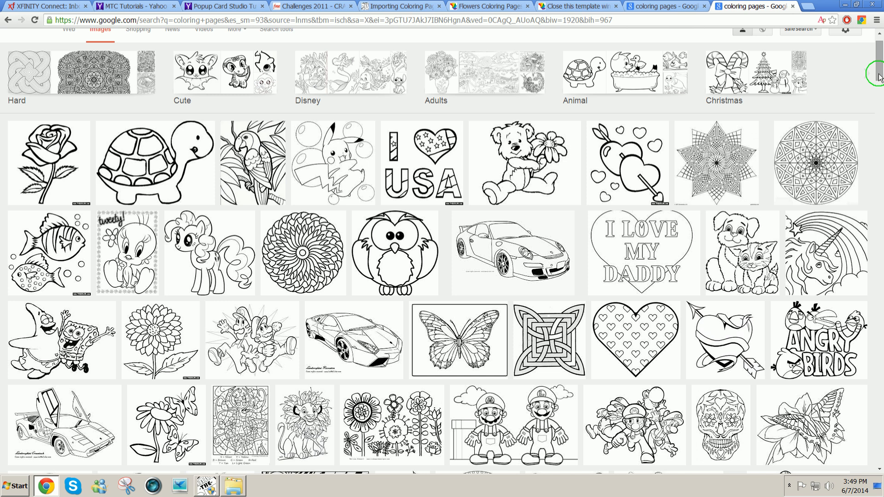
pyautogui.moveTo(488, 160)
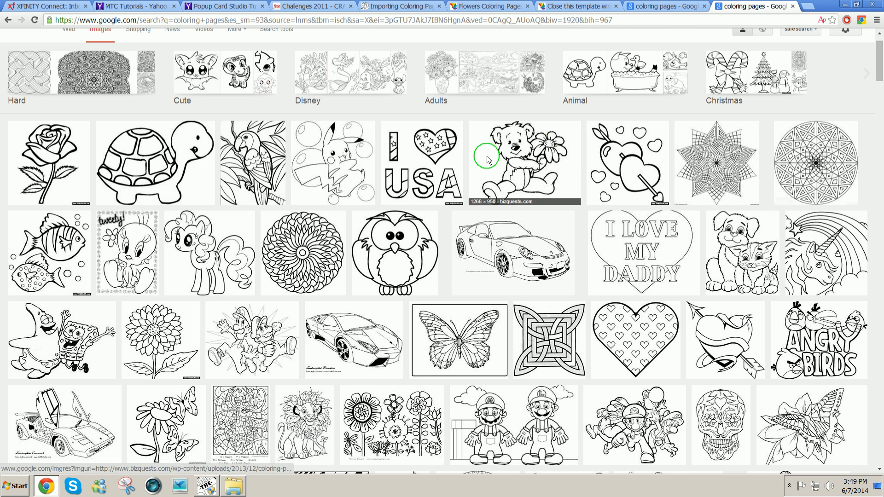
pyautogui.moveTo(172, 183)
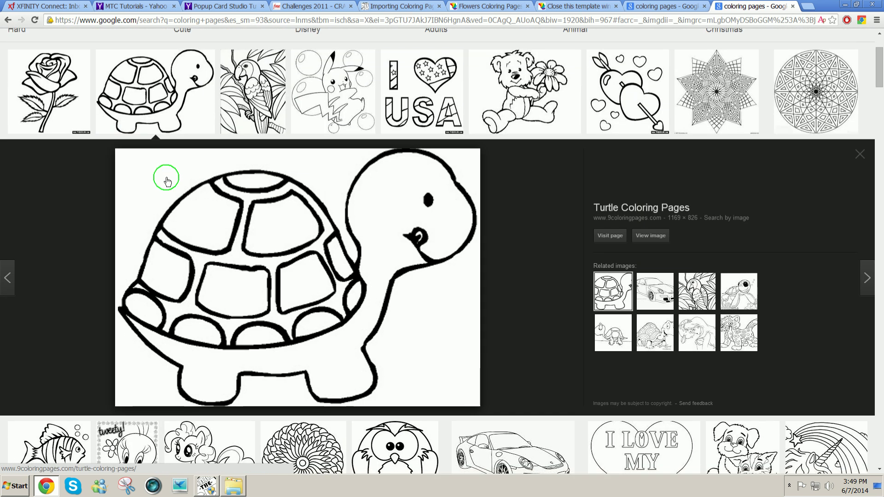
pyautogui.rightClick(253, 261)
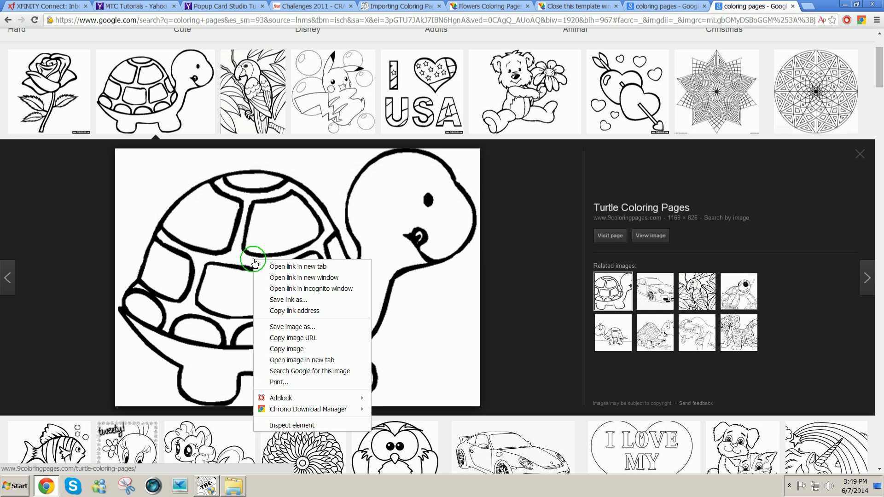
pyautogui.moveTo(292, 348)
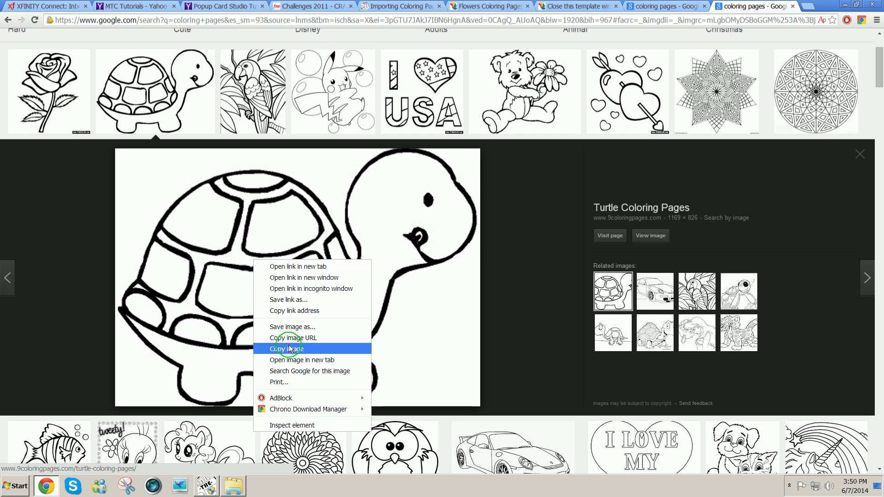
pyautogui.click(288, 348)
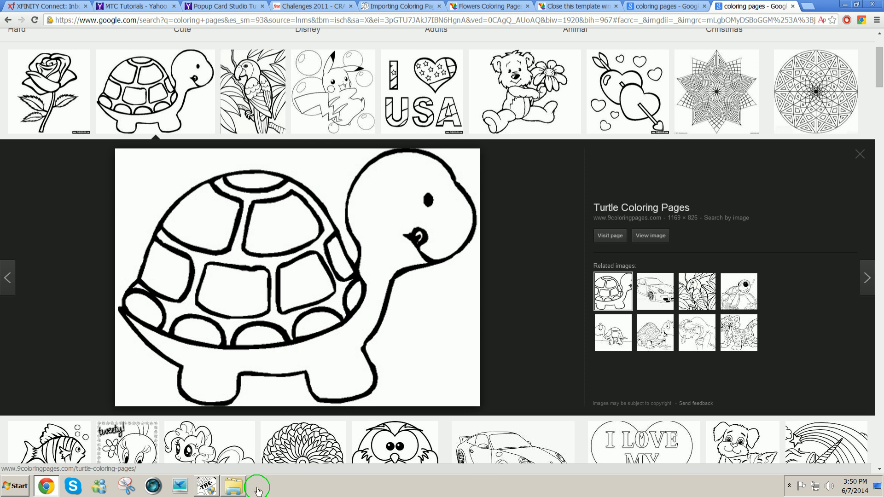
# Switch to Make The Cut! and create the blank project MTCProject7.
pyautogui.click(208, 487)
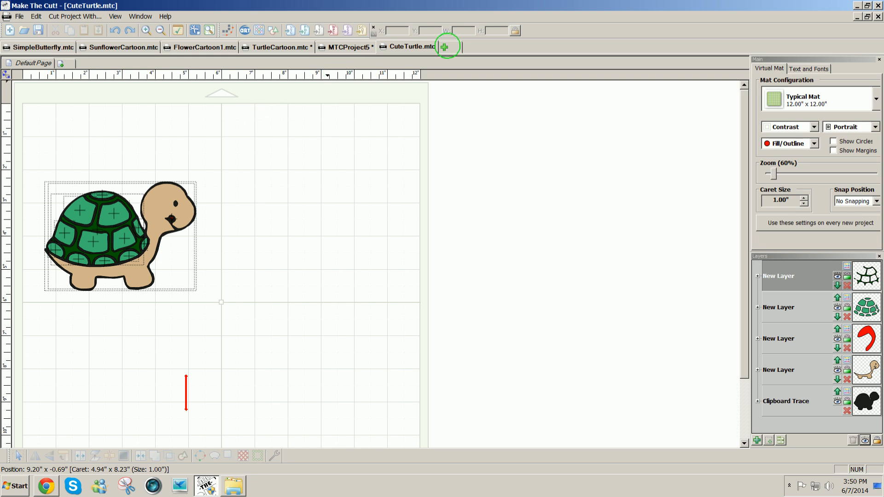
pyautogui.click(445, 46)
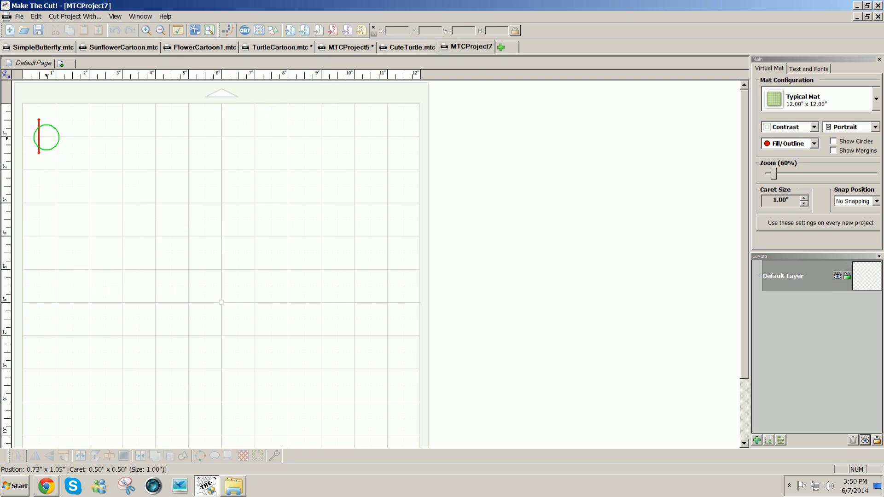
pyautogui.moveTo(47, 137); pyautogui.dragTo(139, 103)
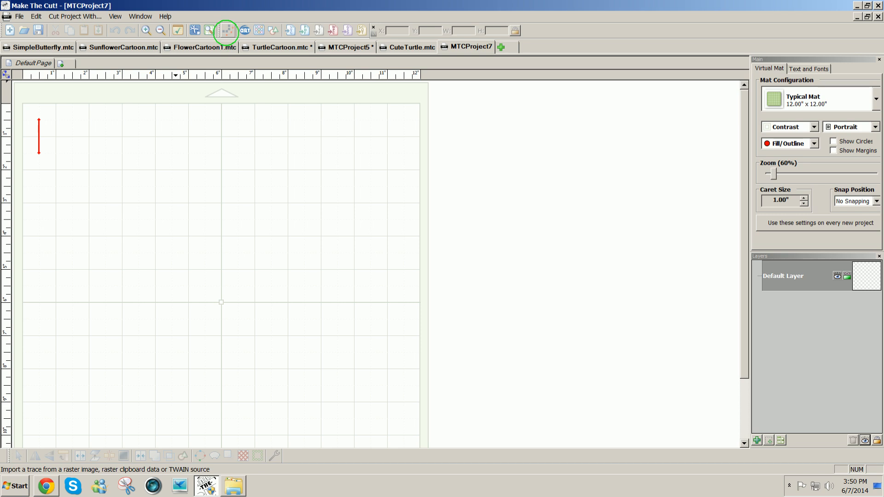
# Pixel-trace the clipboard turtle image and import it as the Clipboard Trace layer.
pyautogui.click(226, 29)
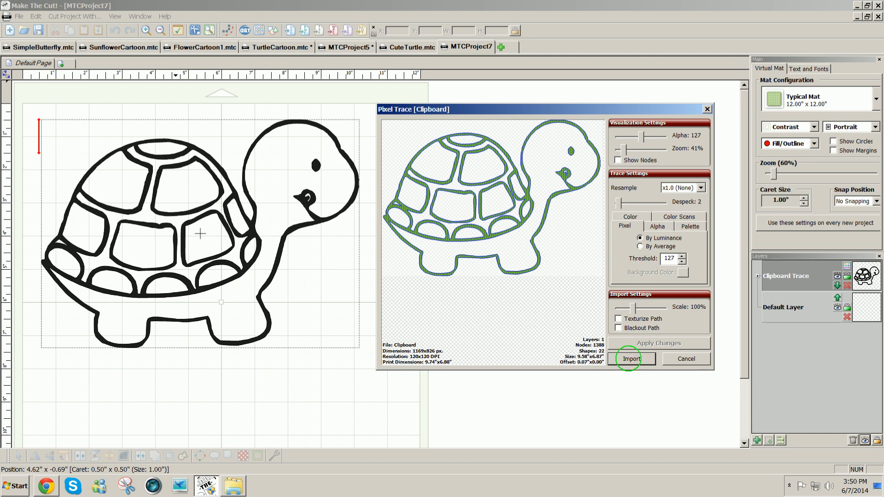
pyautogui.click(630, 359)
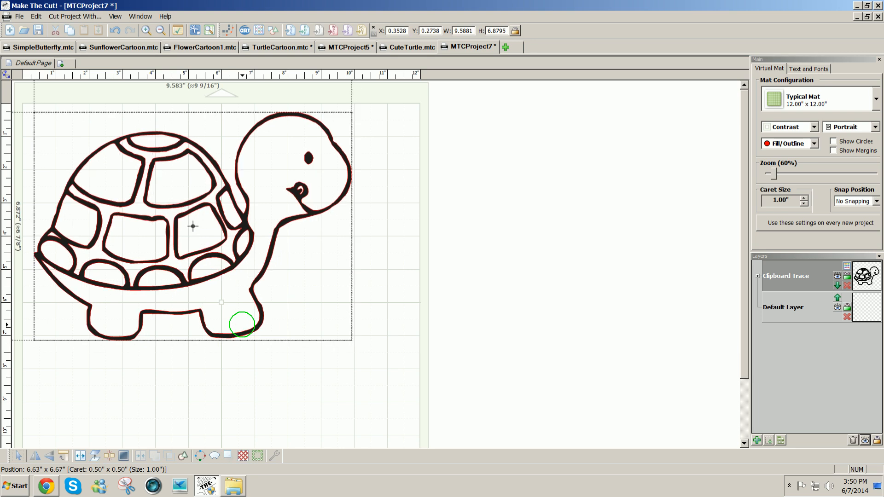
# Select the traced black turtle and try splitting it into separate pieces.
pyautogui.click(194, 226)
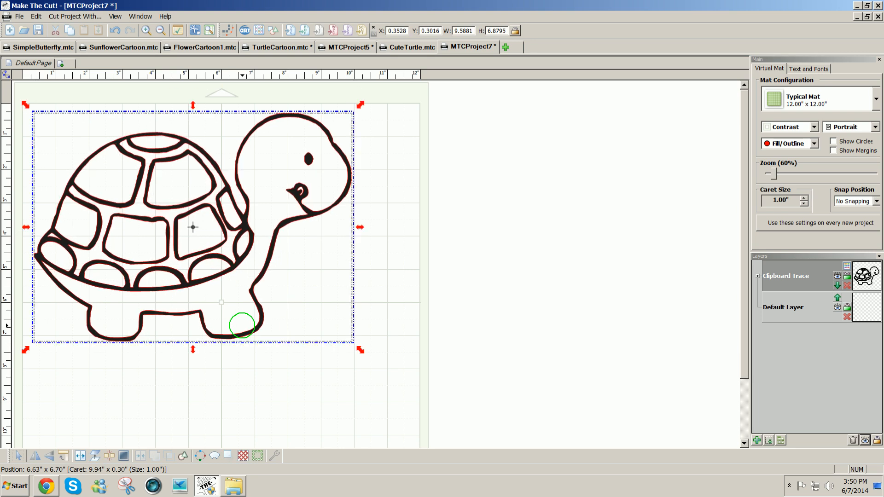
pyautogui.moveTo(243, 326); pyautogui.dragTo(238, 356)
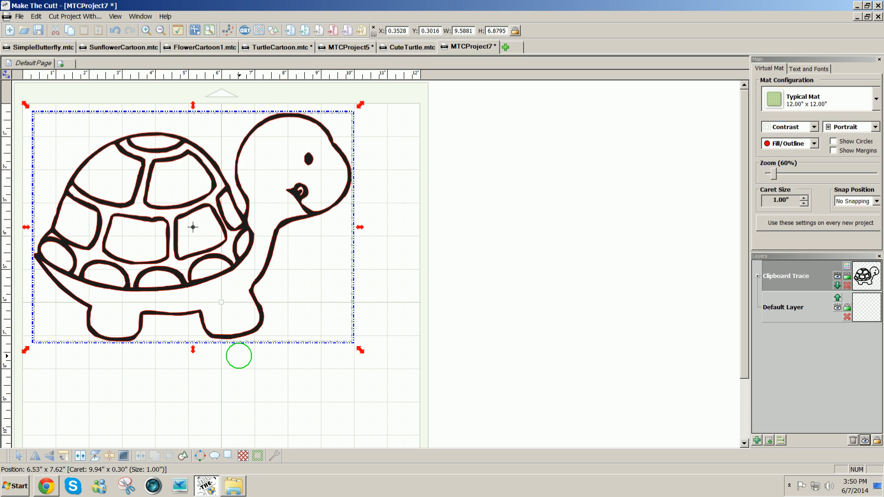
pyautogui.moveTo(238, 356); pyautogui.dragTo(165, 380)
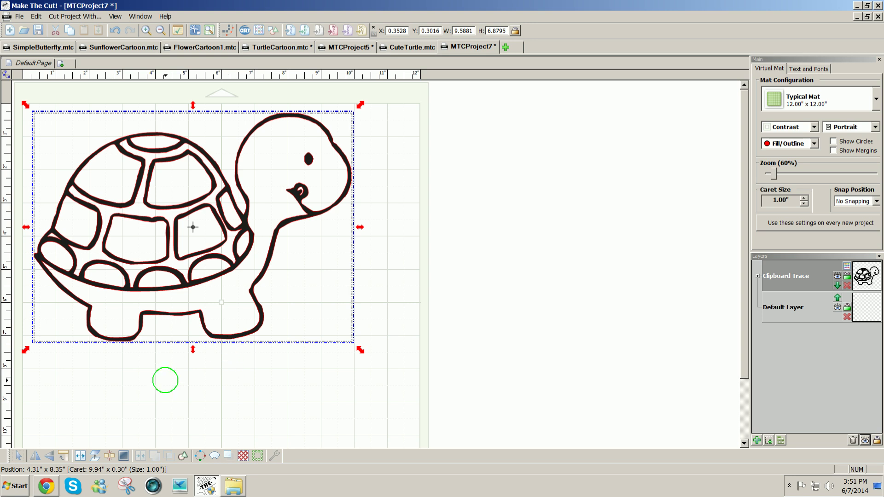
pyautogui.click(94, 456)
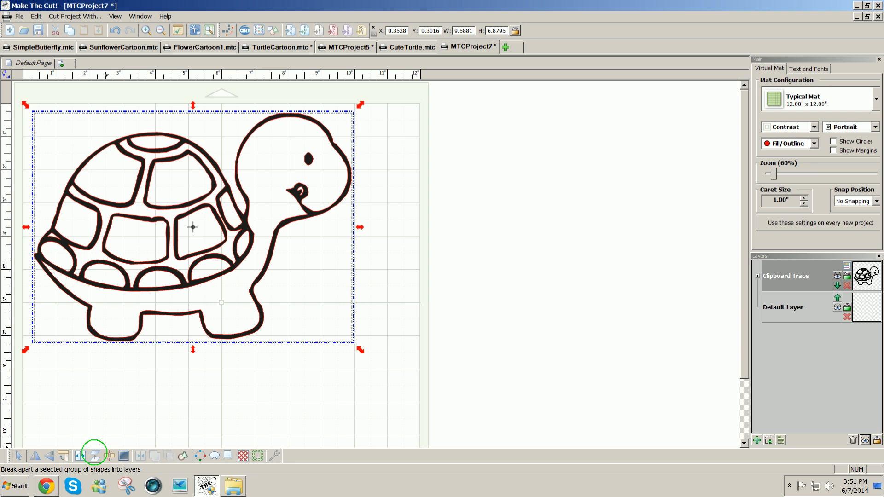
pyautogui.click(94, 456)
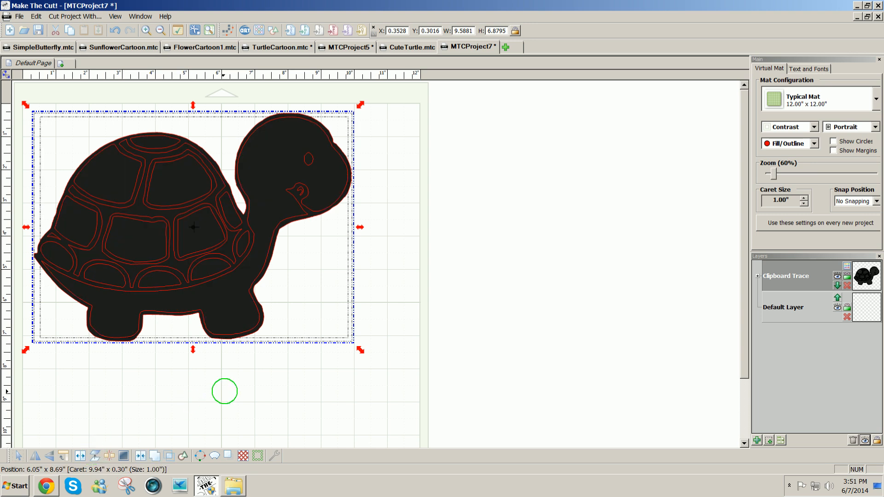
pyautogui.moveTo(224, 391); pyautogui.dragTo(244, 382)
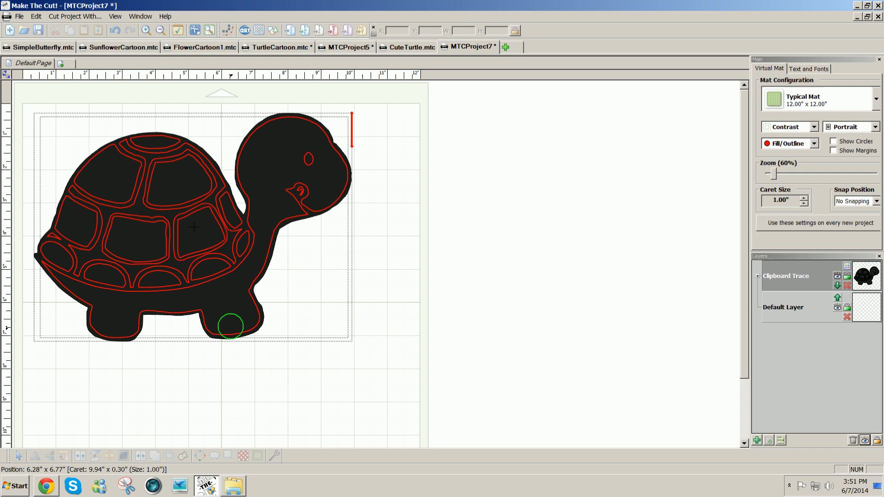
pyautogui.moveTo(228, 326); pyautogui.dragTo(210, 284)
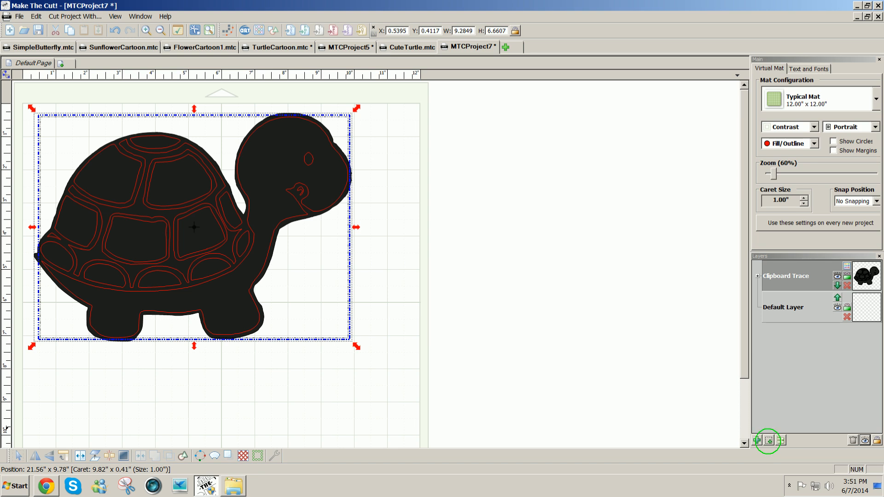
# Duplicate the traced turtle onto a New Layer above Clipboard Trace.
pyautogui.click(757, 440)
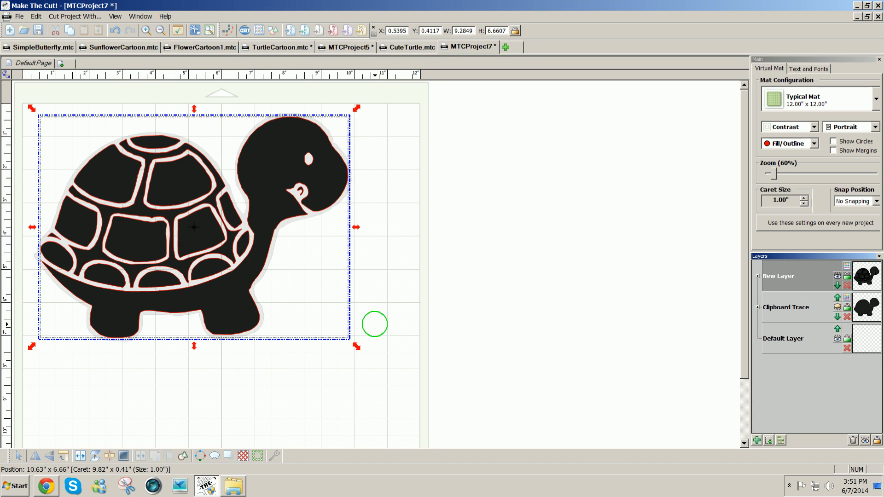
pyautogui.moveTo(374, 324); pyautogui.dragTo(132, 426)
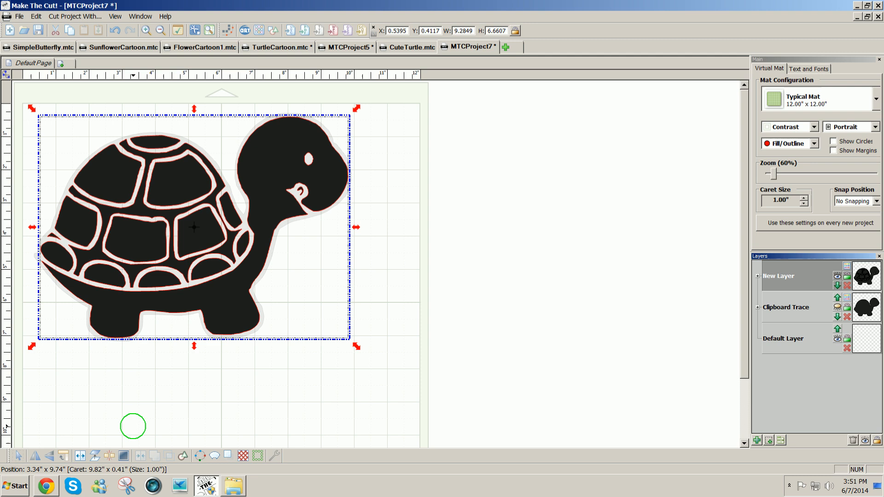
pyautogui.moveTo(132, 426); pyautogui.dragTo(221, 395)
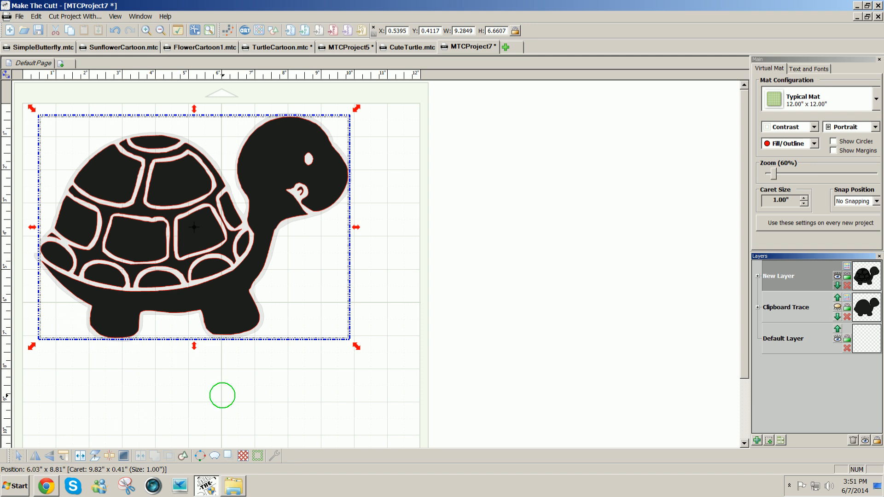
pyautogui.moveTo(107, 456)
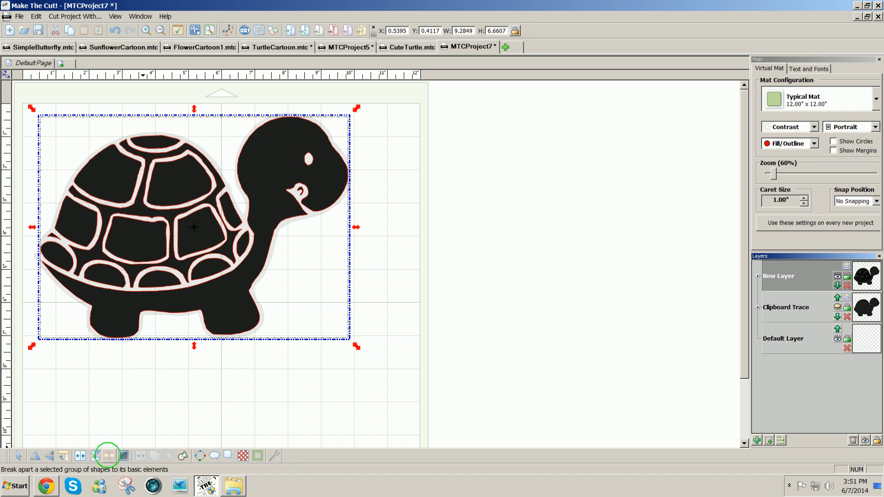
# Break the turtle apart, add a layer for a piece, and colour the body tan.
pyautogui.click(108, 456)
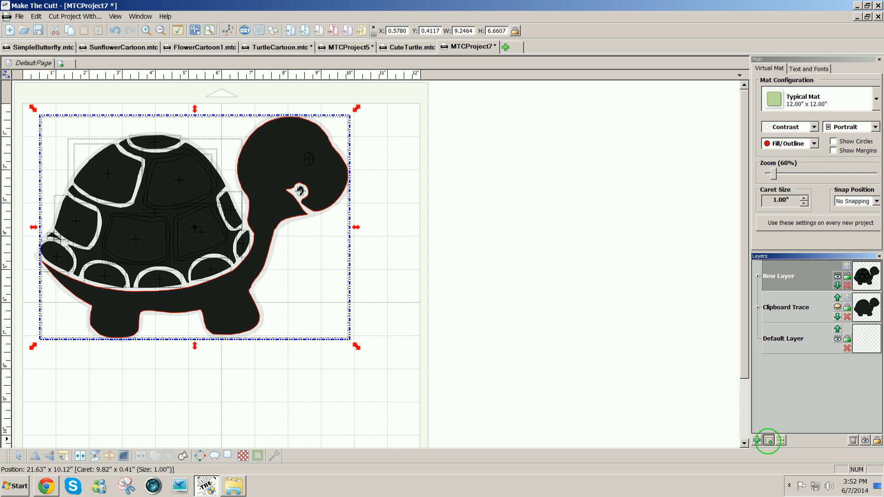
pyautogui.click(769, 440)
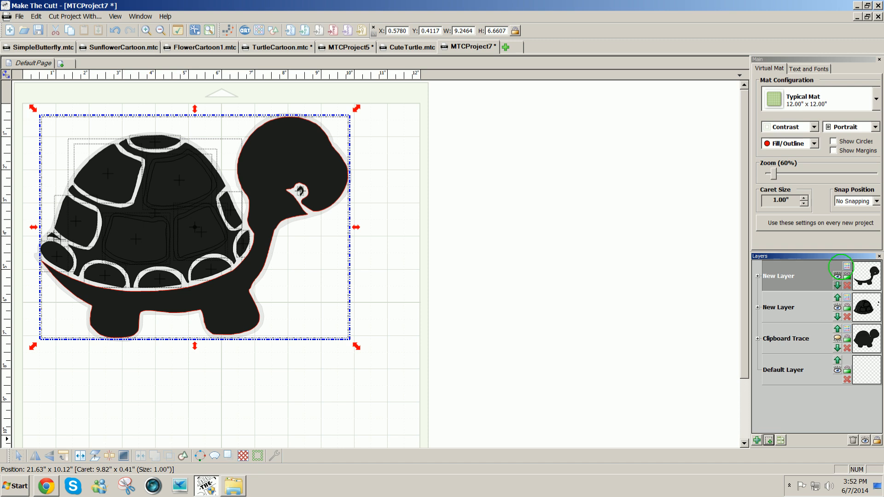
pyautogui.click(835, 267)
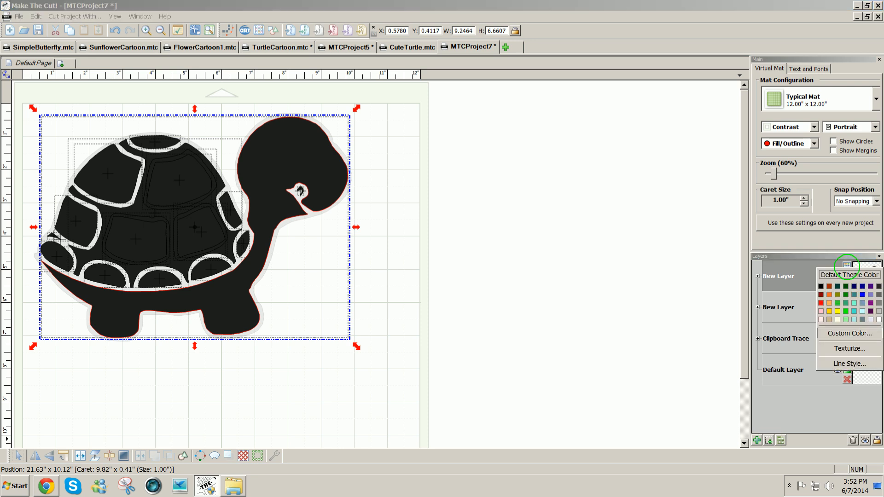
pyautogui.click(829, 319)
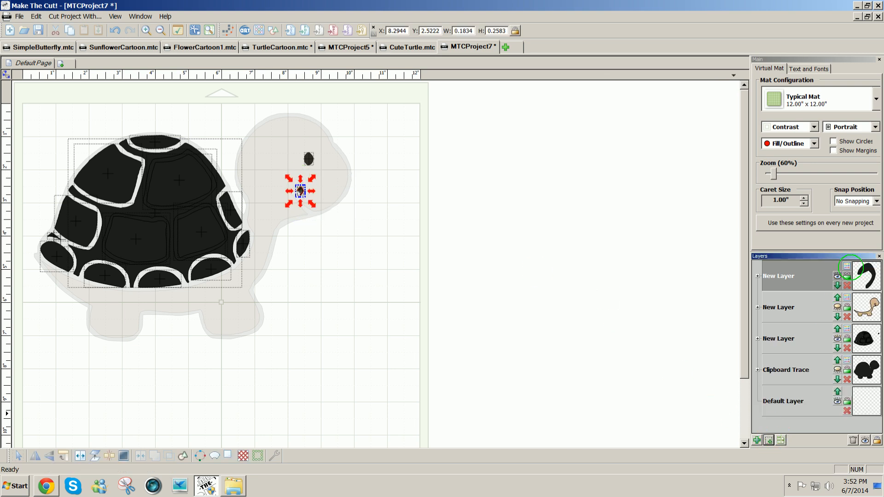
# Colour the mouth layer red and move the eye piece off the shell layer.
pyautogui.click(846, 274)
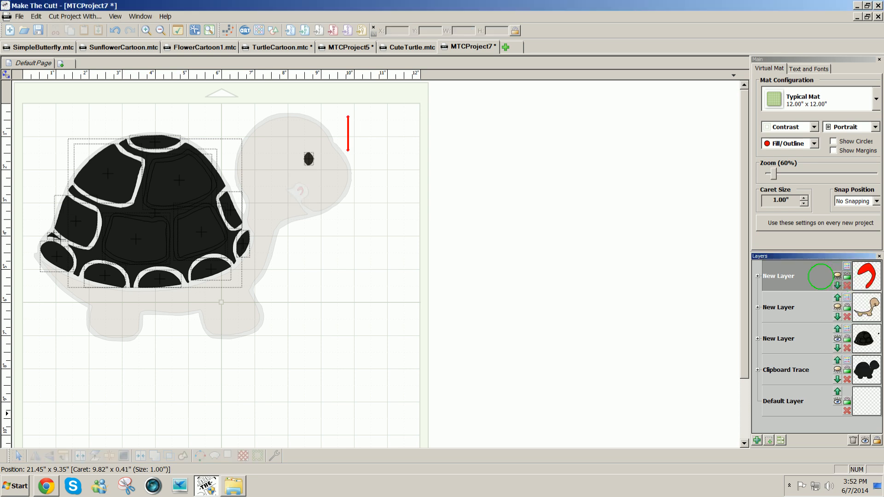
pyautogui.click(308, 161)
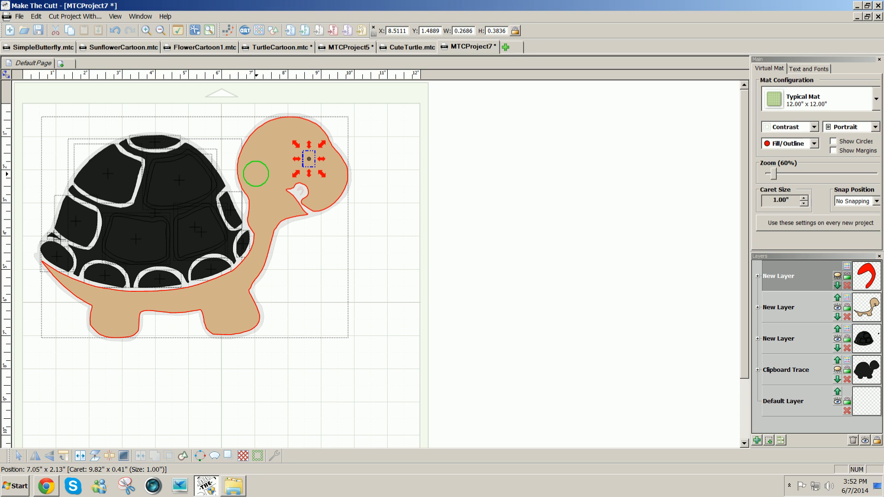
pyautogui.moveTo(255, 173); pyautogui.dragTo(279, 204)
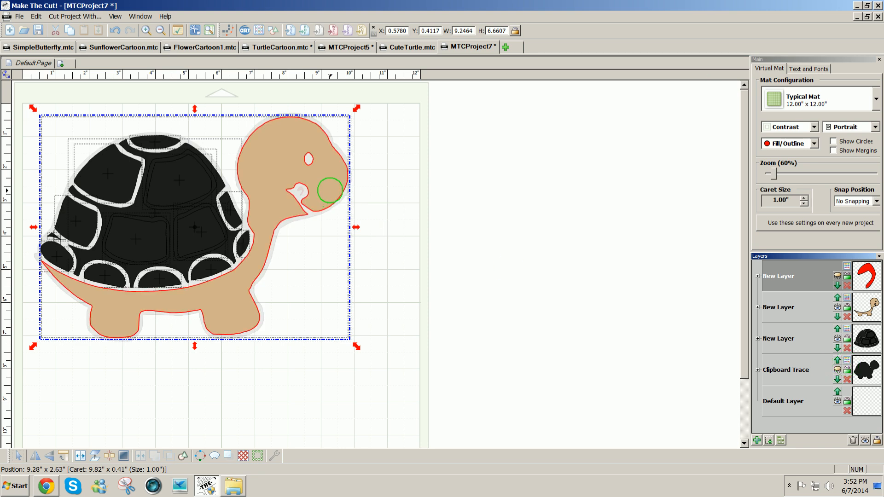
pyautogui.moveTo(326, 191); pyautogui.dragTo(309, 185)
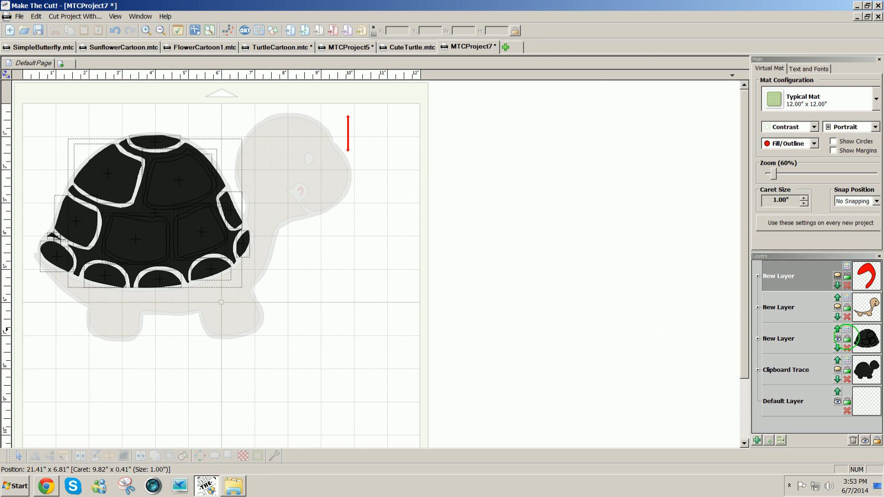
# Set the shell layer colour to light green and marquee-select all shell pieces.
pyautogui.click(843, 332)
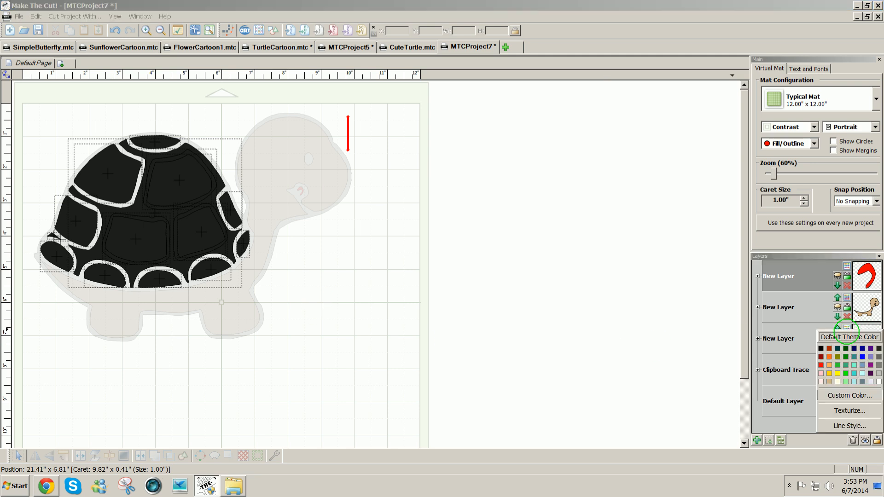
pyautogui.click(843, 374)
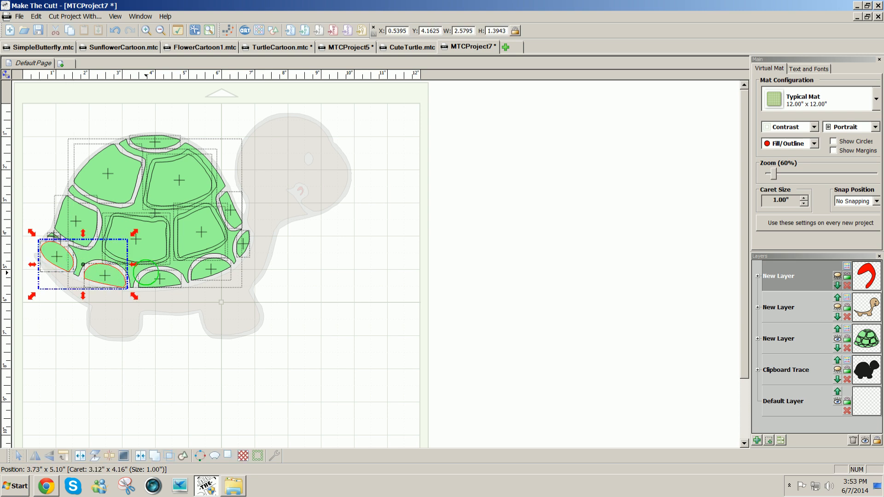
pyautogui.moveTo(129, 265); pyautogui.dragTo(239, 264)
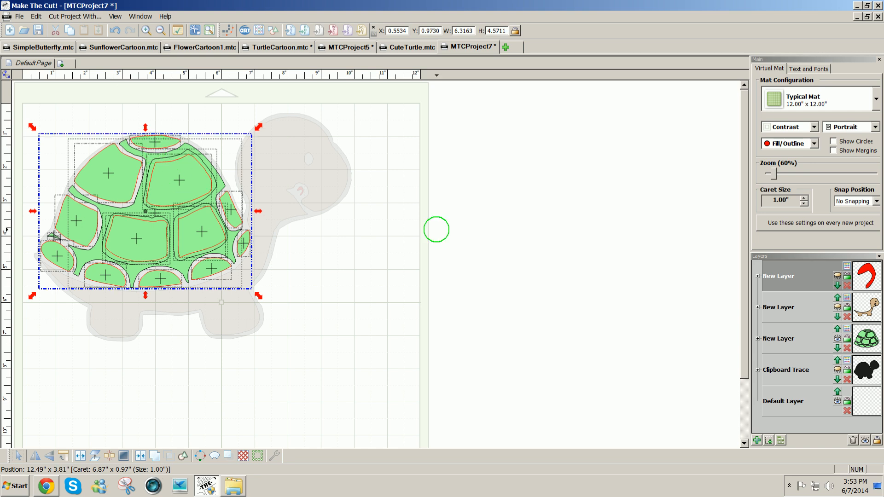
pyautogui.moveTo(102, 428)
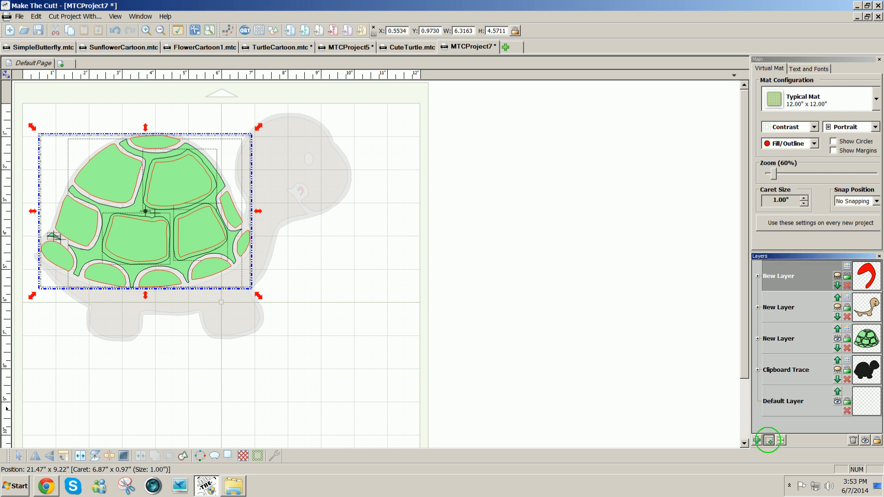
# Copy the shell outline framework to a new top layer and colour it dark green.
pyautogui.click(769, 441)
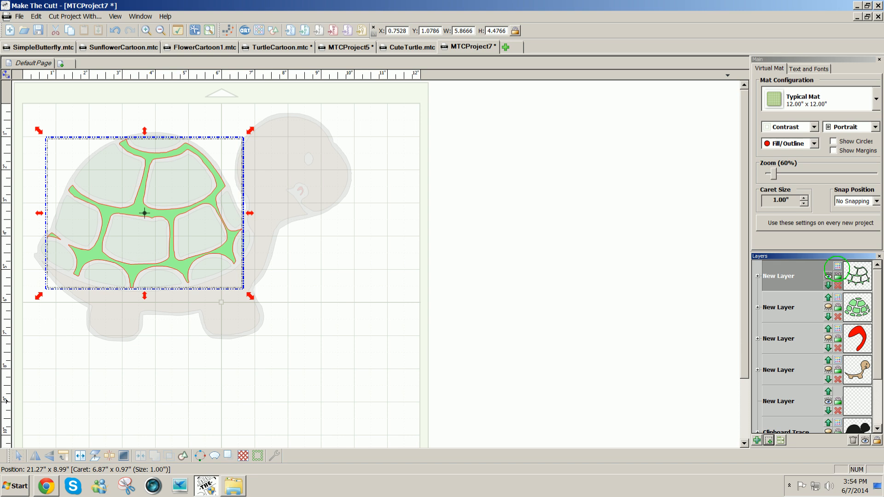
pyautogui.click(840, 286)
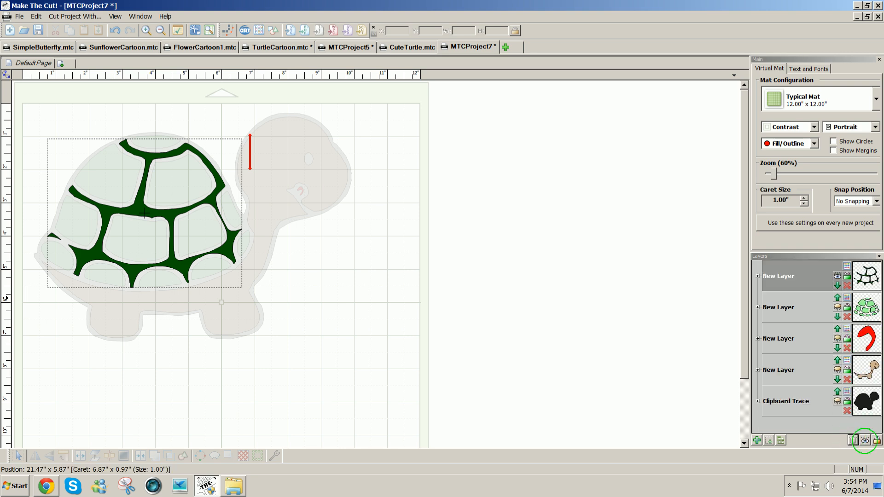
# Show All layers to reveal the full coloured turtle, then select it on the mat.
pyautogui.click(865, 440)
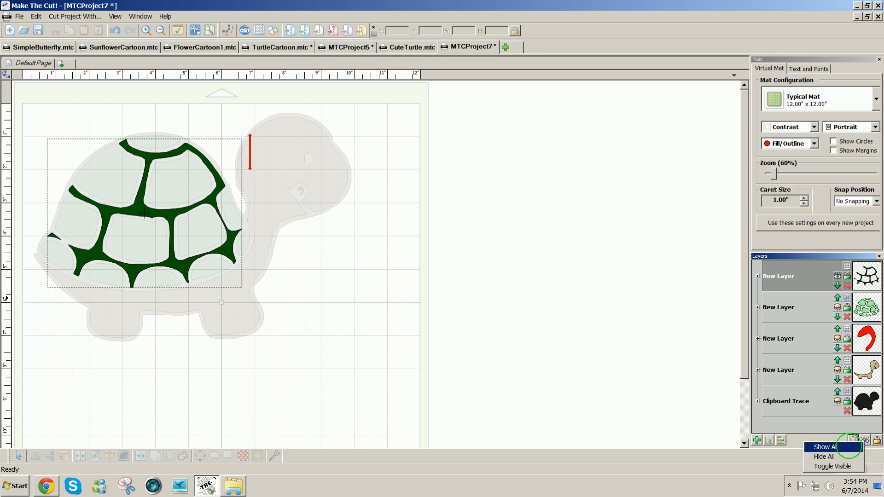
pyautogui.click(827, 447)
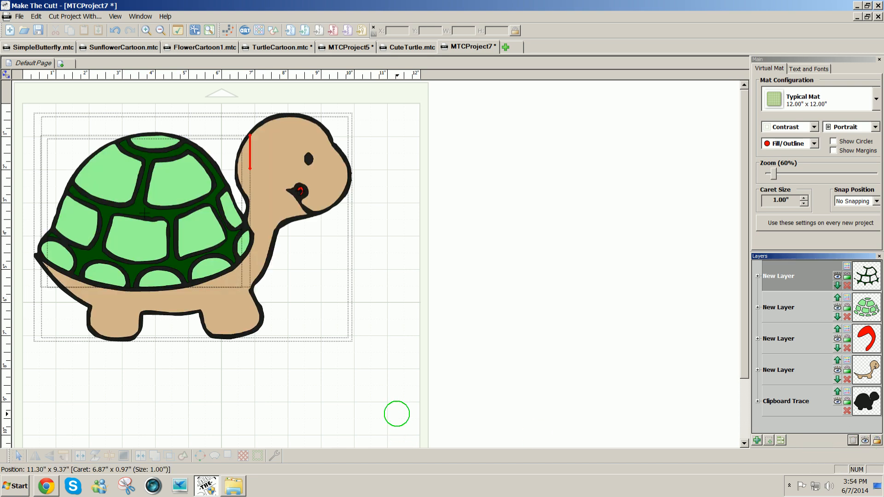
pyautogui.moveTo(415, 397)
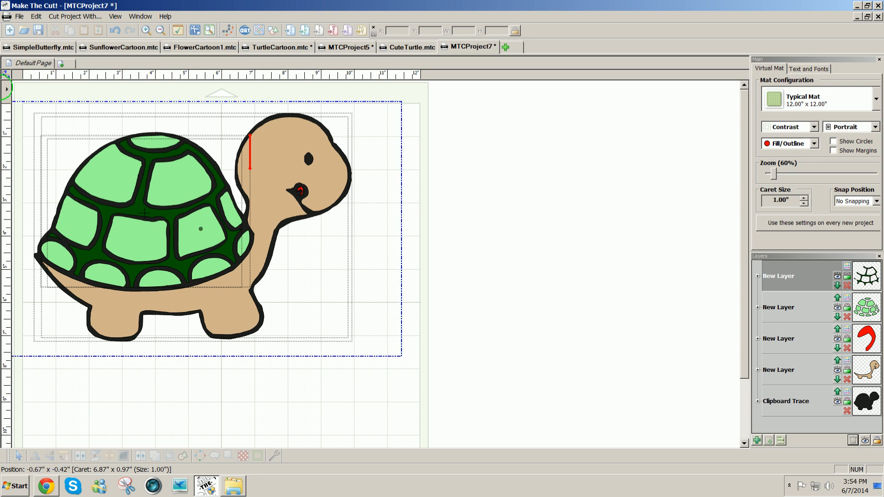
pyautogui.click(141, 225)
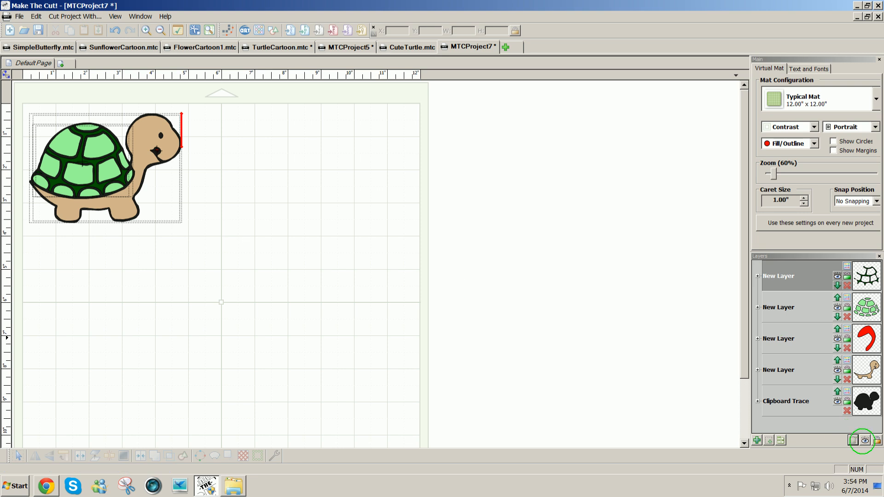
# Make the mouth piece's layer and then every layer visible again via Show All.
pyautogui.click(865, 442)
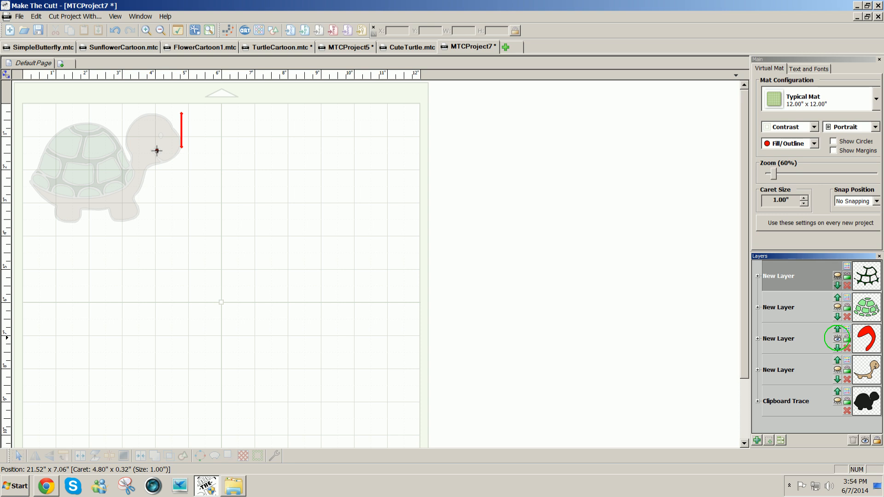
pyautogui.click(839, 307)
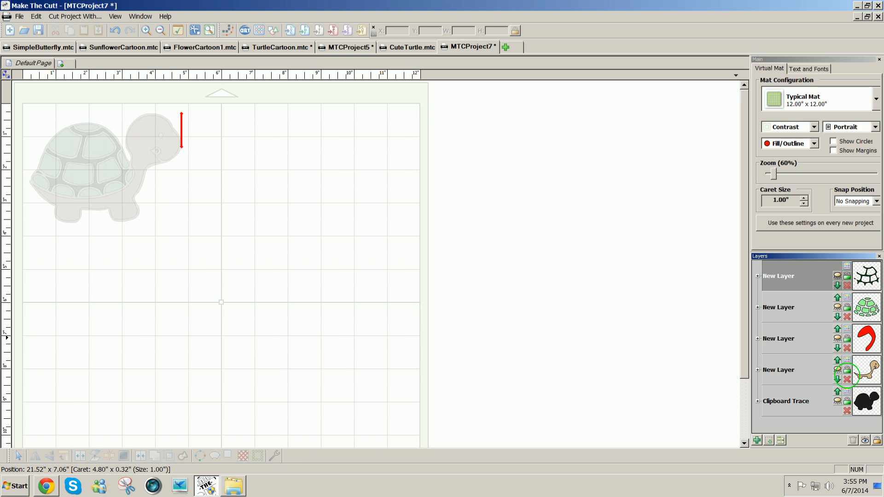
pyautogui.click(865, 440)
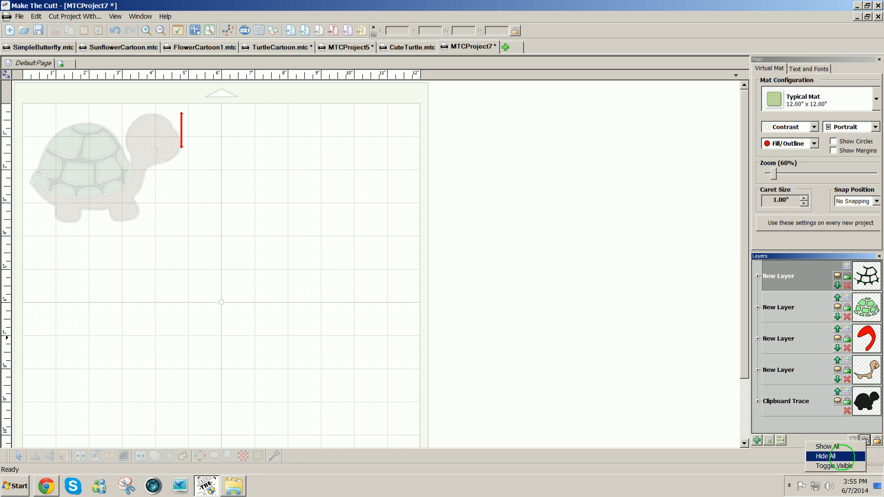
pyautogui.click(827, 446)
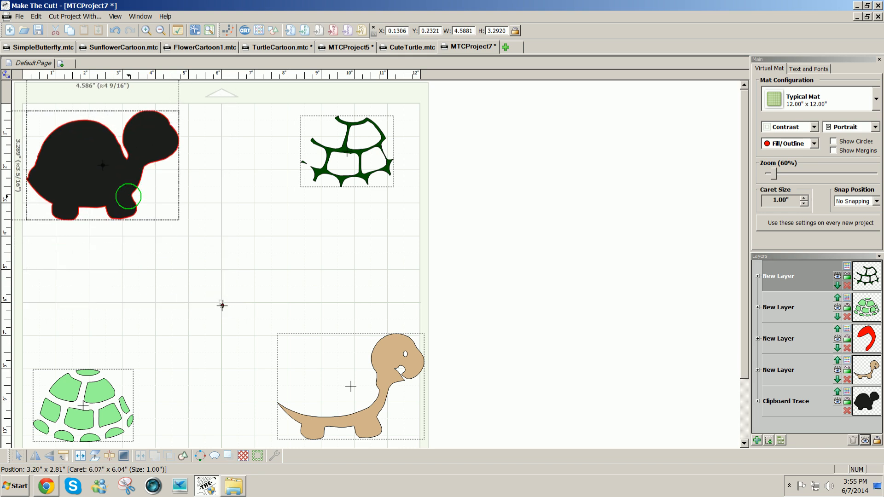
# Stack the shell, spots and tan body pieces onto the black turtle silhouette.
pyautogui.click(101, 165)
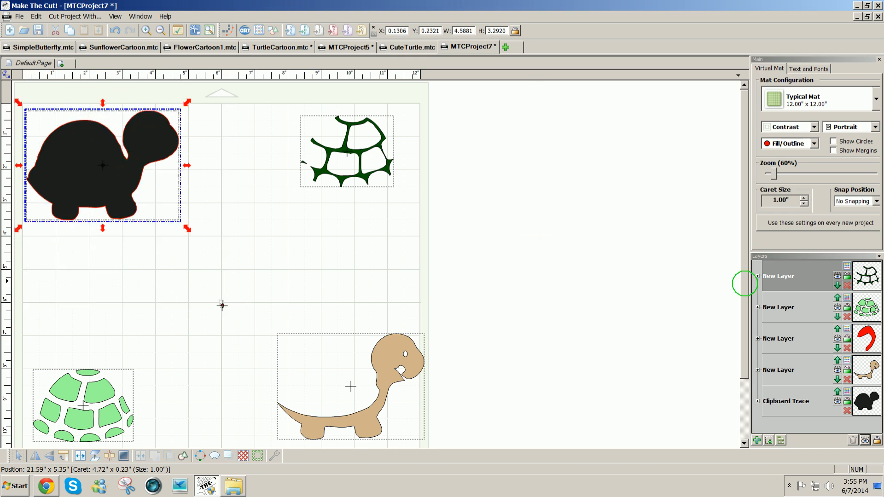
pyautogui.scroll(-3)
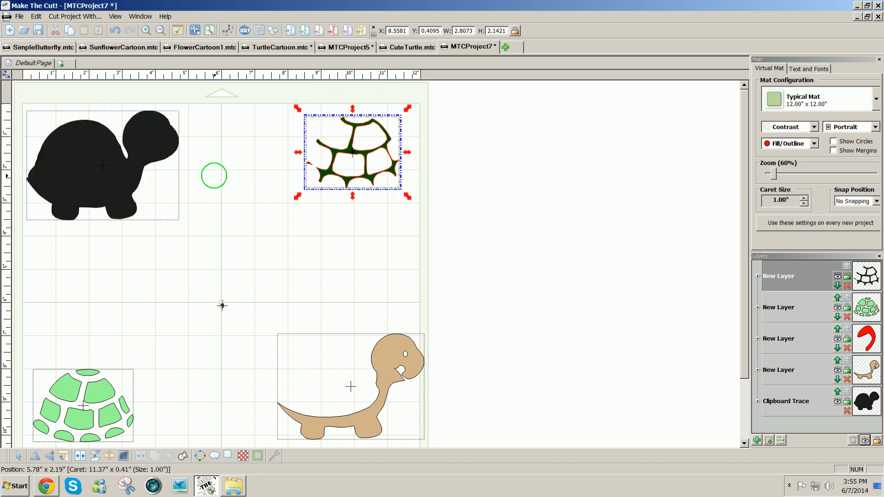
pyautogui.moveTo(213, 175); pyautogui.dragTo(56, 233)
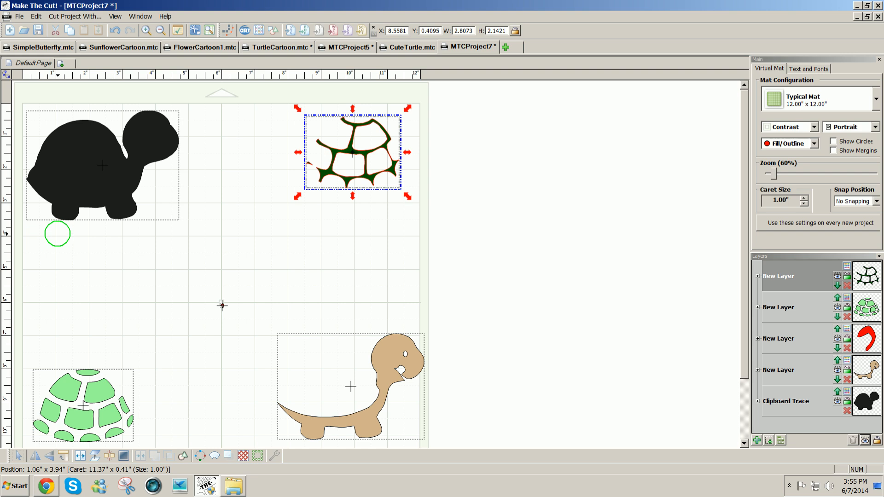
pyautogui.moveTo(56, 233); pyautogui.dragTo(163, 230)
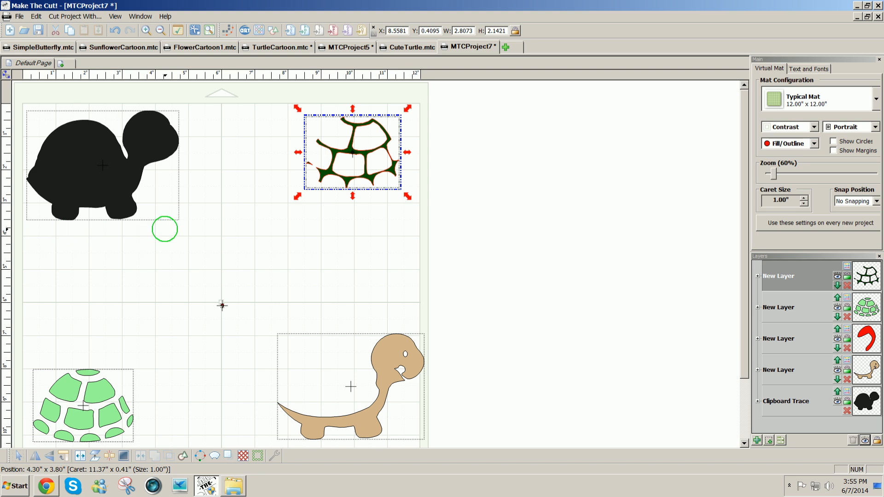
pyautogui.moveTo(164, 229); pyautogui.dragTo(198, 229)
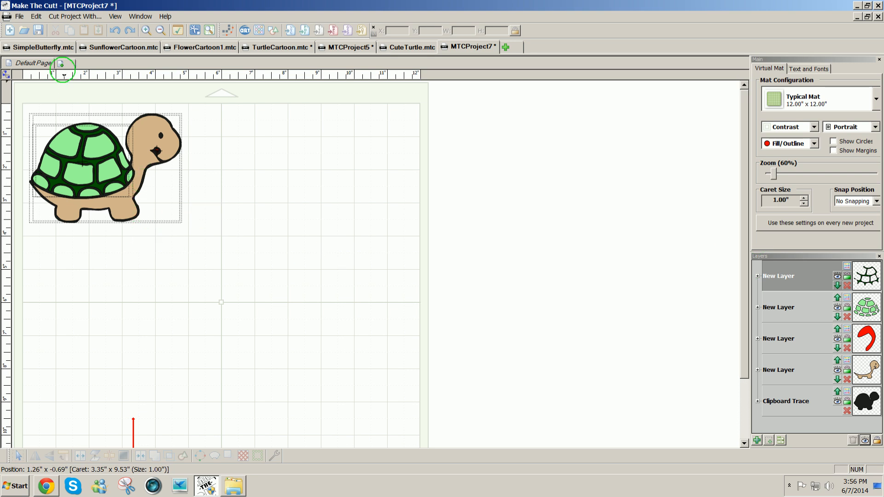
# Save the project as CuteTurtle.mtc over the older file, then select the assembled turtle.
pyautogui.click(19, 17)
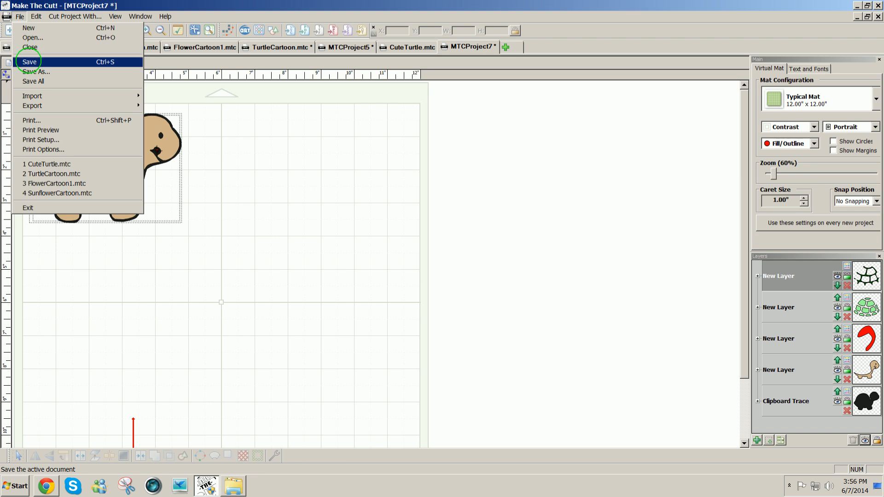
pyautogui.click(30, 61)
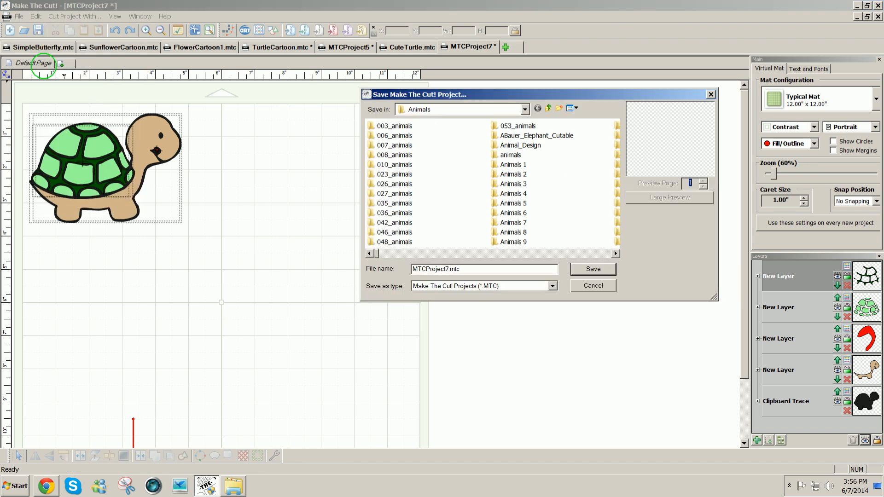
pyautogui.doubleClick(436, 268)
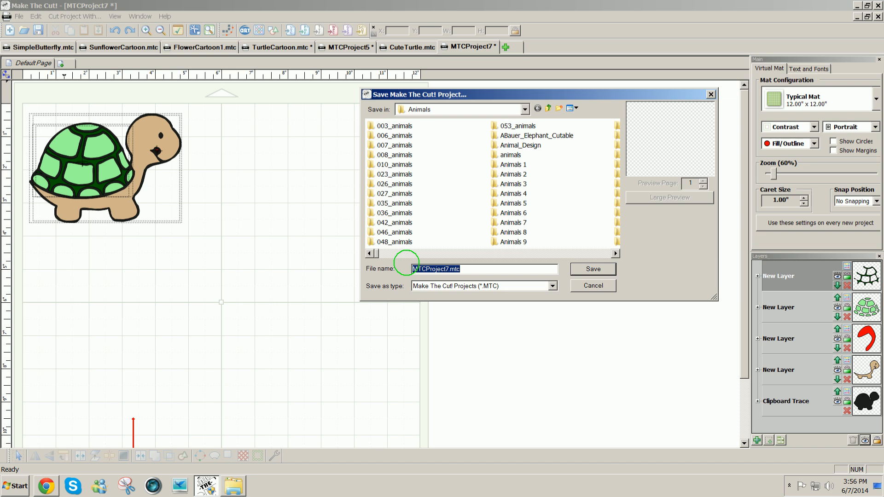
pyautogui.write('Cute')
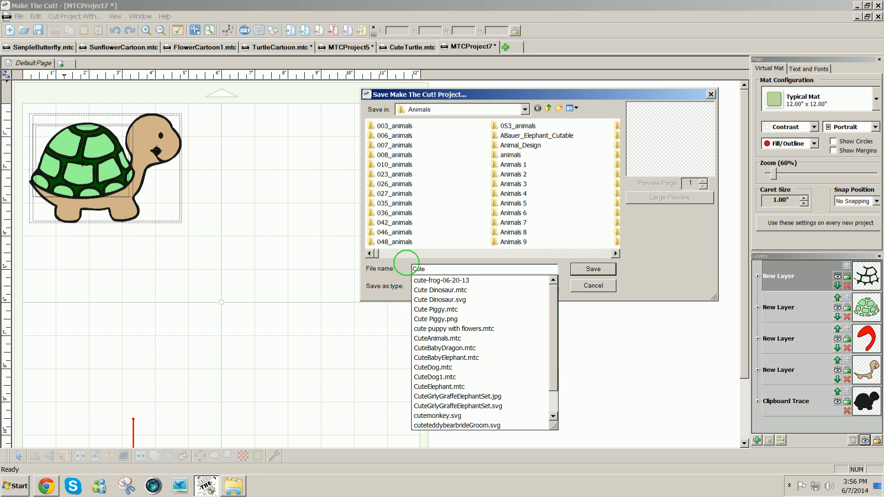
pyautogui.write('Turtle')
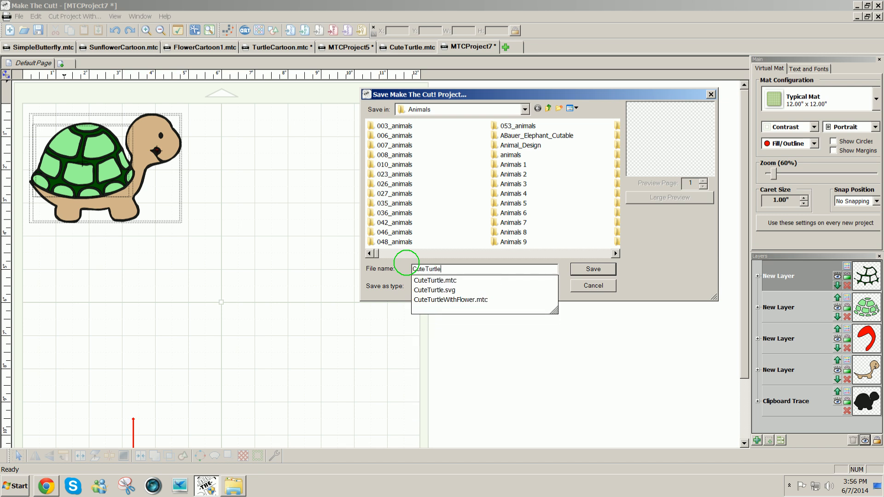
pyautogui.click(593, 269)
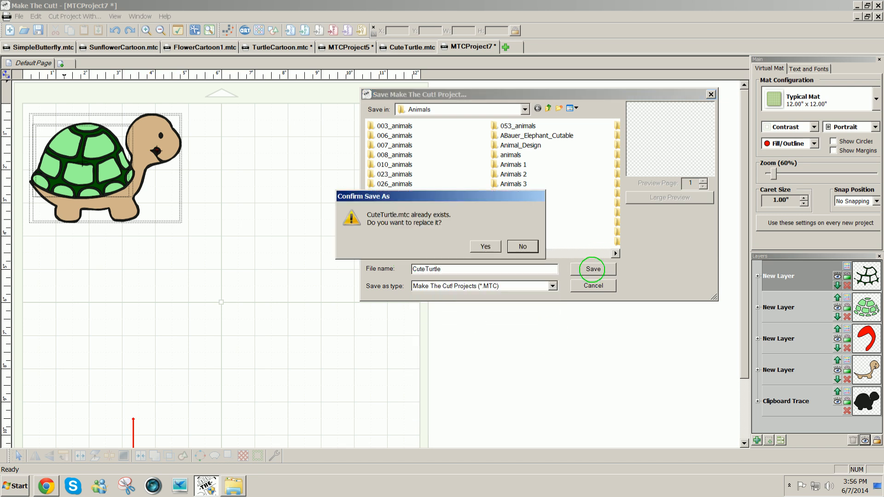
pyautogui.click(486, 246)
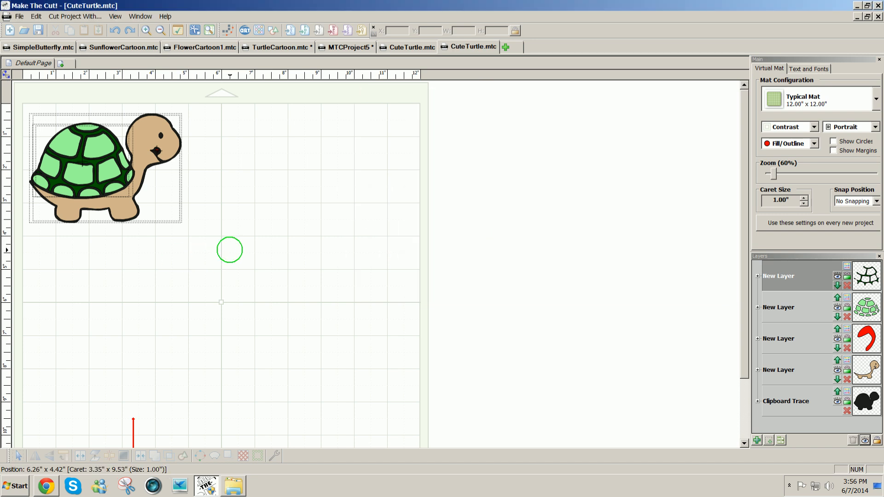
pyautogui.click(106, 167)
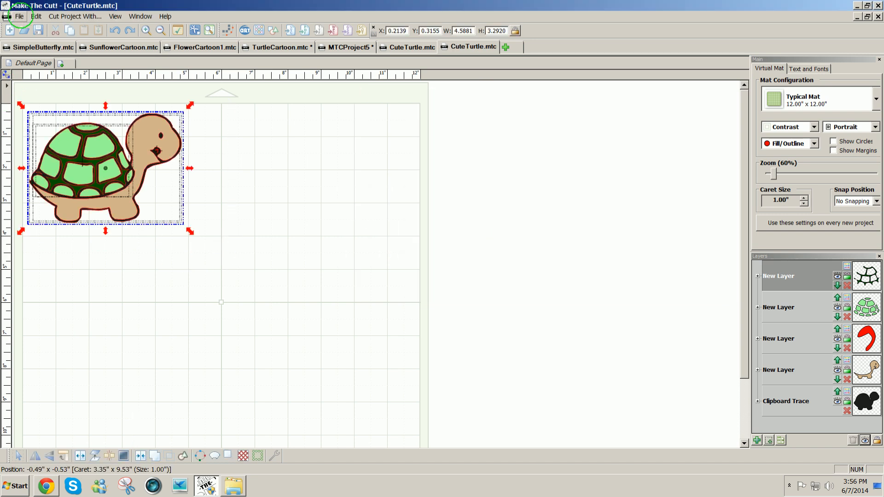
# Export the selected turtle as CuteTurtle.svg, replacing the old SVG, and close the success message.
pyautogui.click(19, 16)
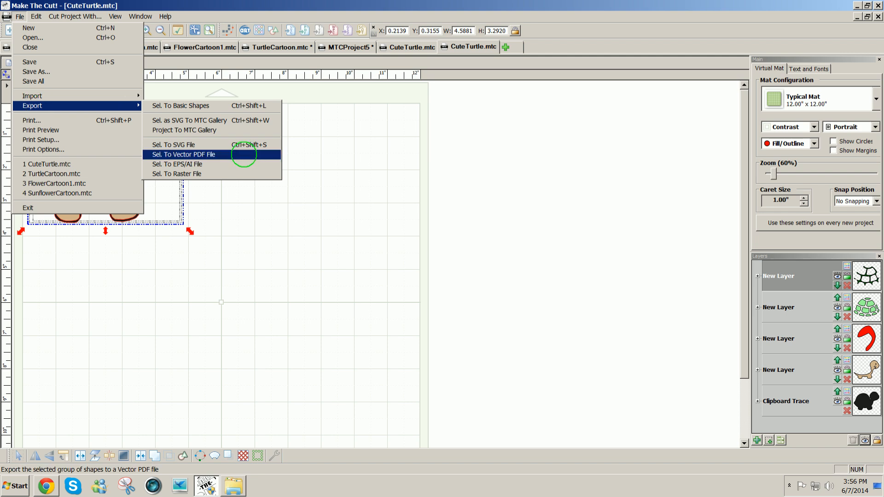
pyautogui.click(172, 144)
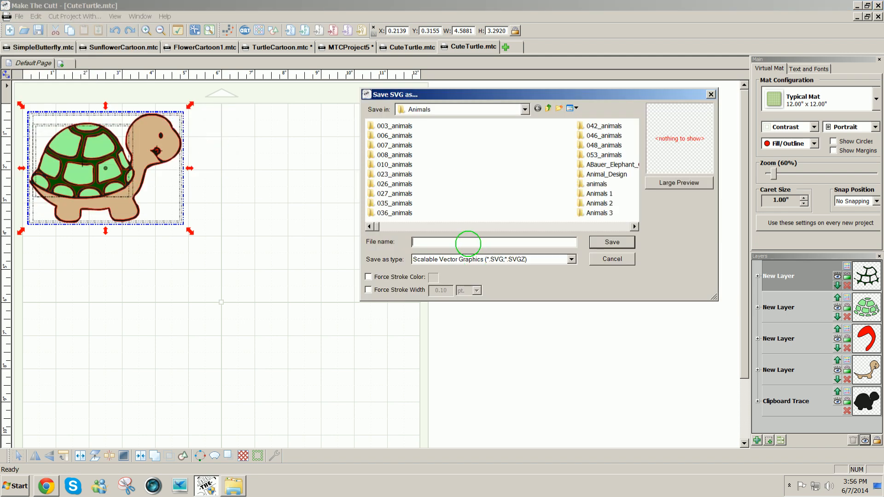
pyautogui.write('CuteTurtle')
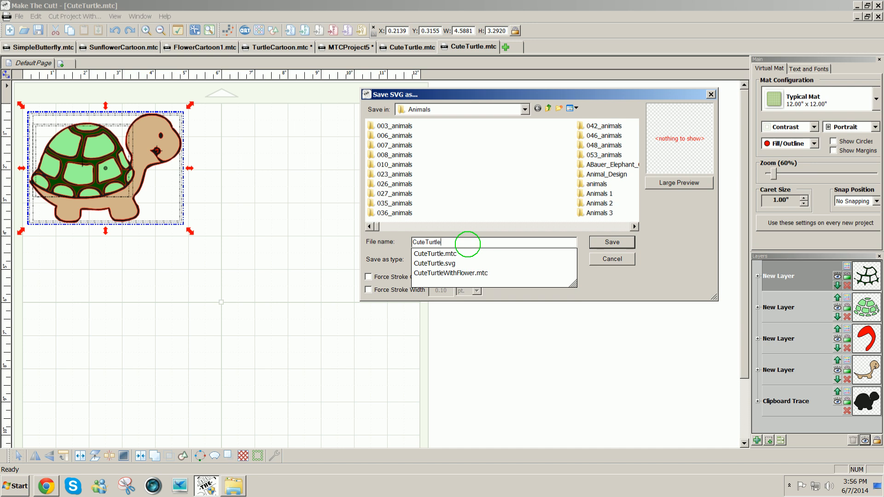
pyautogui.click(612, 242)
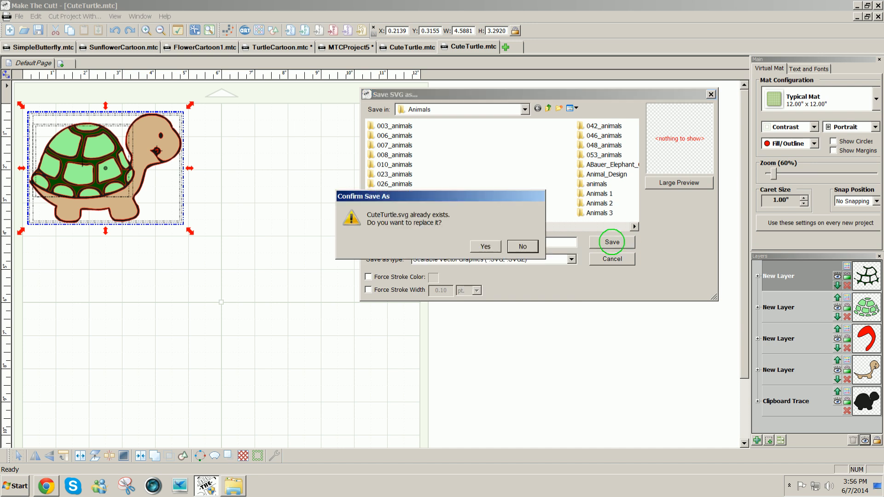
pyautogui.click(486, 247)
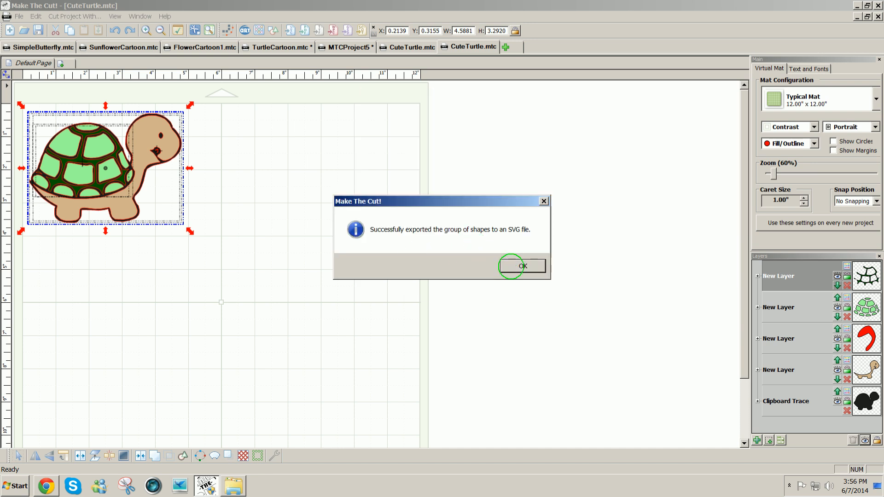
pyautogui.click(524, 265)
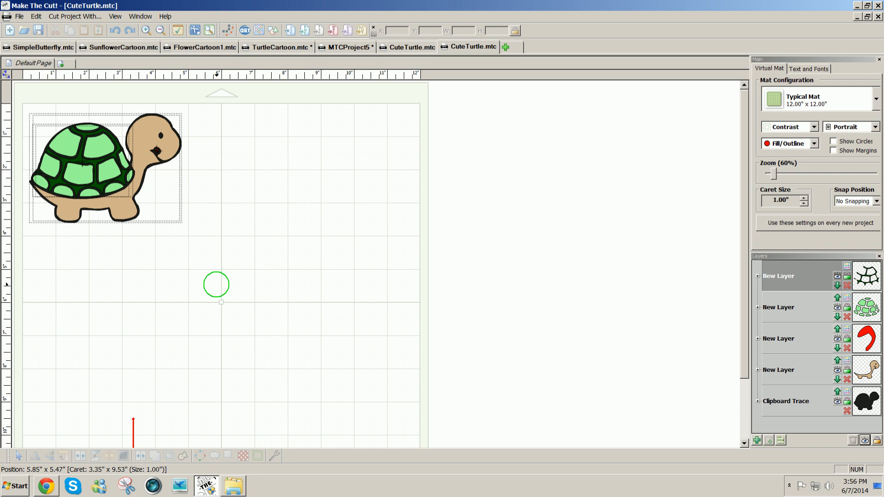